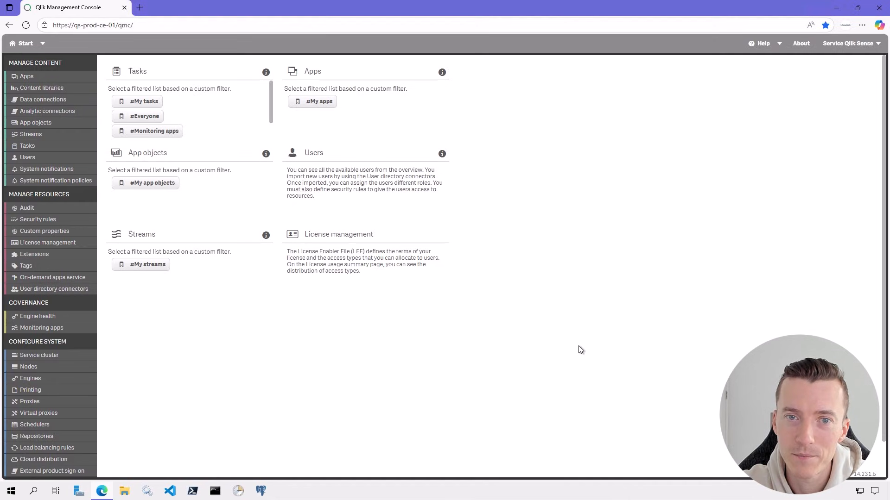
{"action": "mouse_move", "coordinate": [553, 252]}
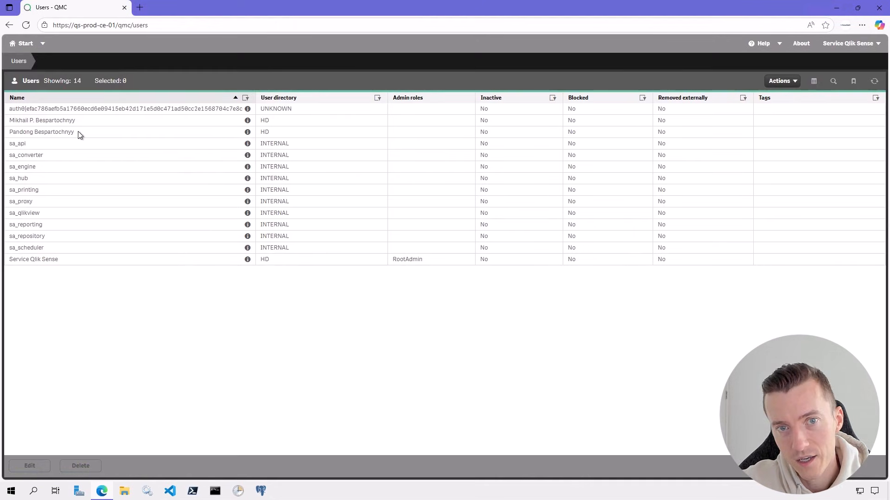
Select the first user whose user directory is HD in the Users list.
{"action": "left_click", "coordinate": [41, 120]}
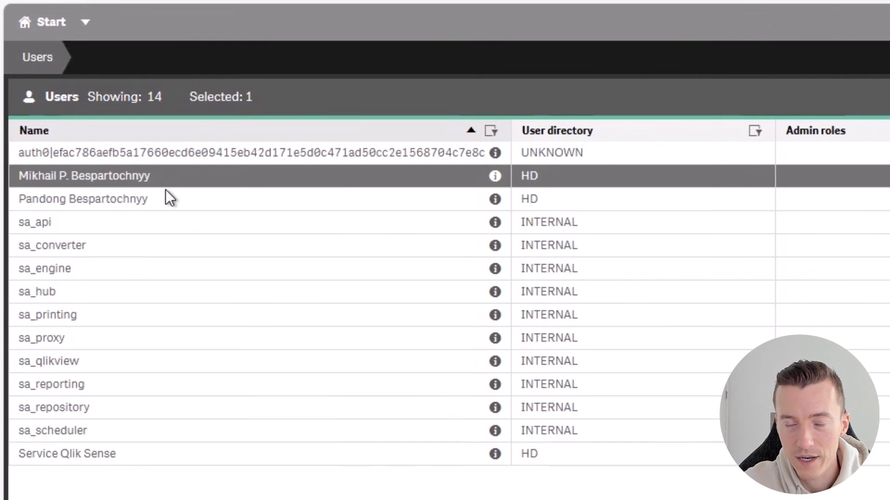
{"action": "mouse_move", "coordinate": [178, 183]}
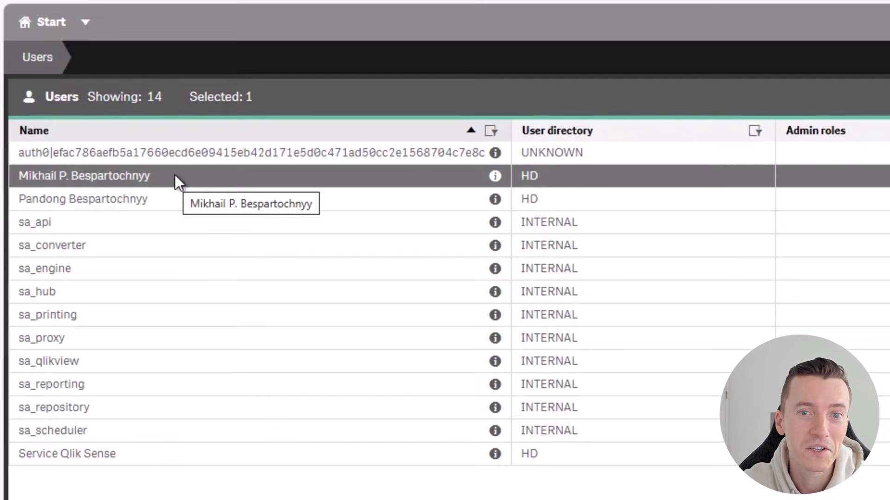
{"action": "mouse_move", "coordinate": [131, 192]}
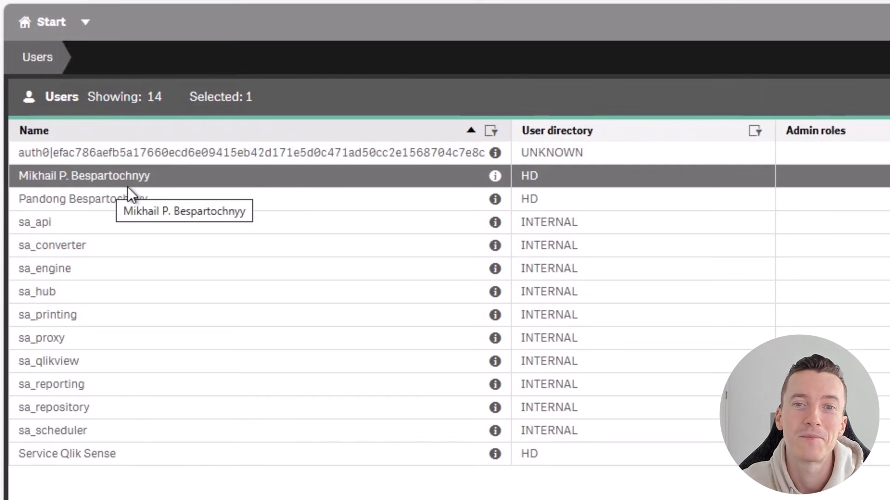
{"action": "mouse_move", "coordinate": [164, 193]}
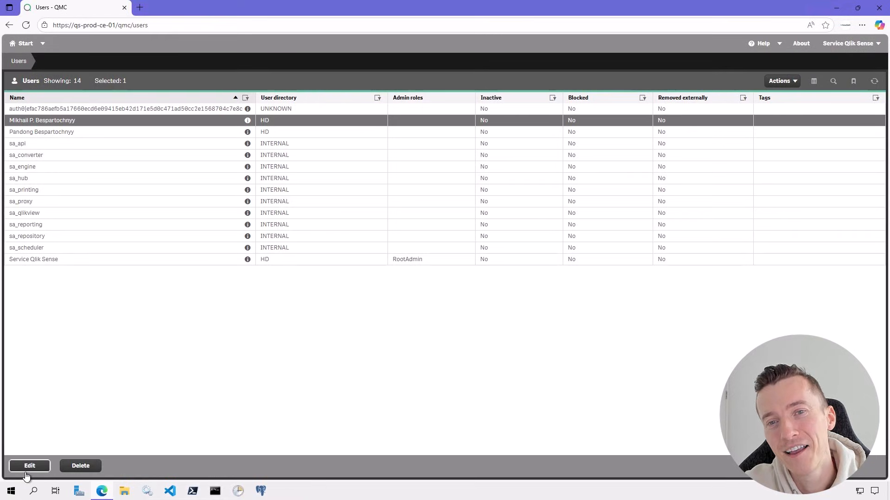
Open the selected HD user's Edit user page with its identification details and admin roles.
{"action": "left_click", "coordinate": [29, 465]}
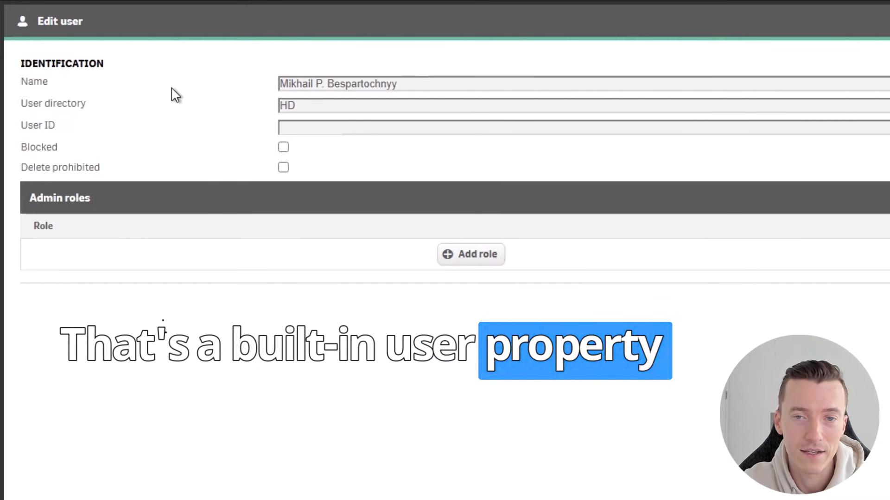
{"action": "mouse_move", "coordinate": [193, 91]}
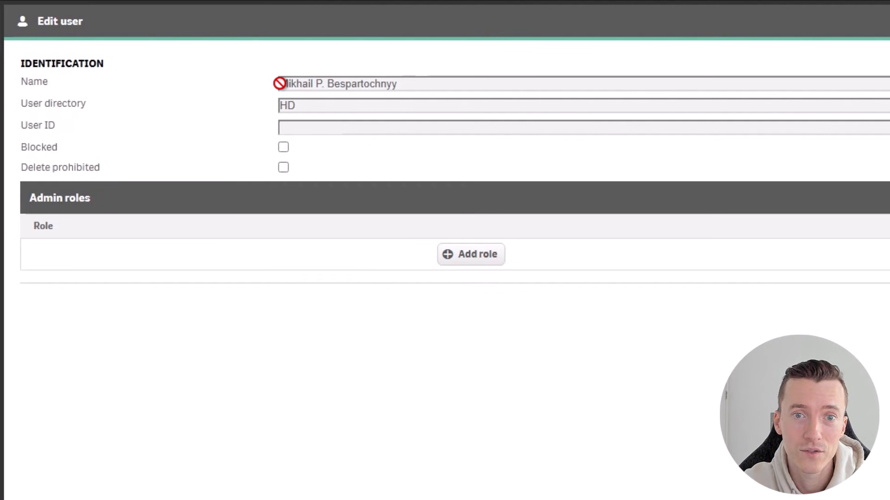
{"action": "double_click", "coordinate": [296, 83]}
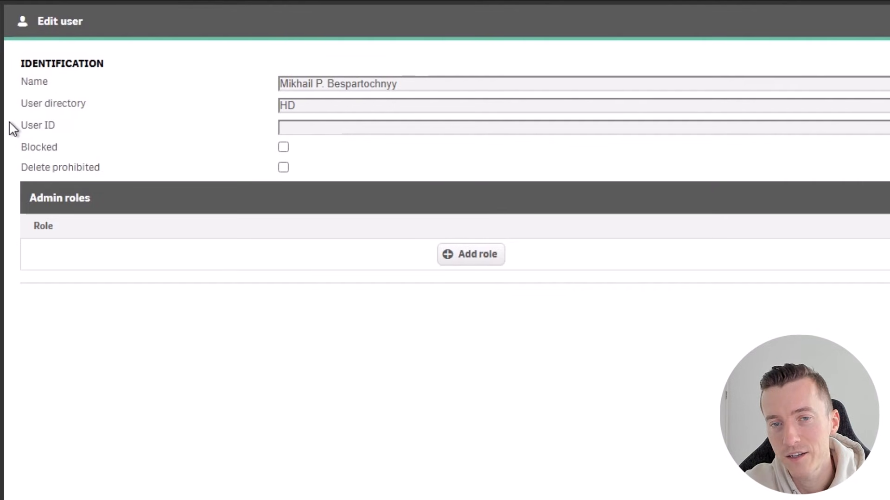
{"action": "mouse_move", "coordinate": [5, 172]}
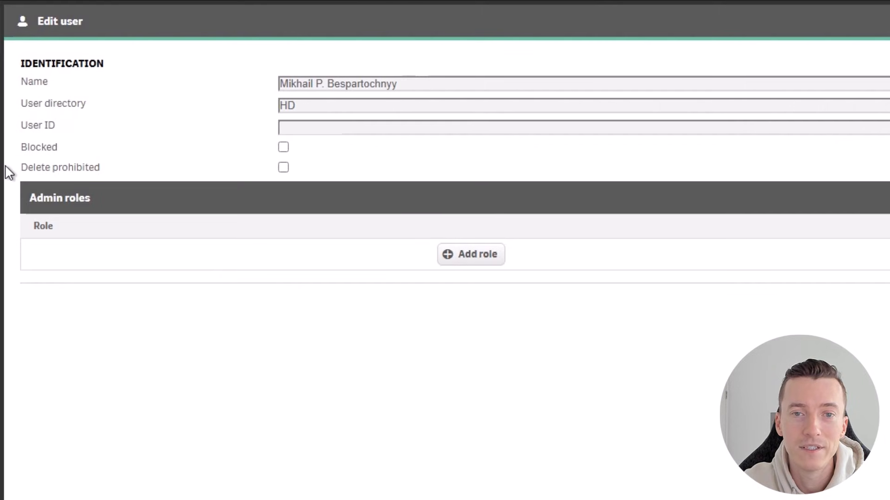
{"action": "mouse_move", "coordinate": [87, 185]}
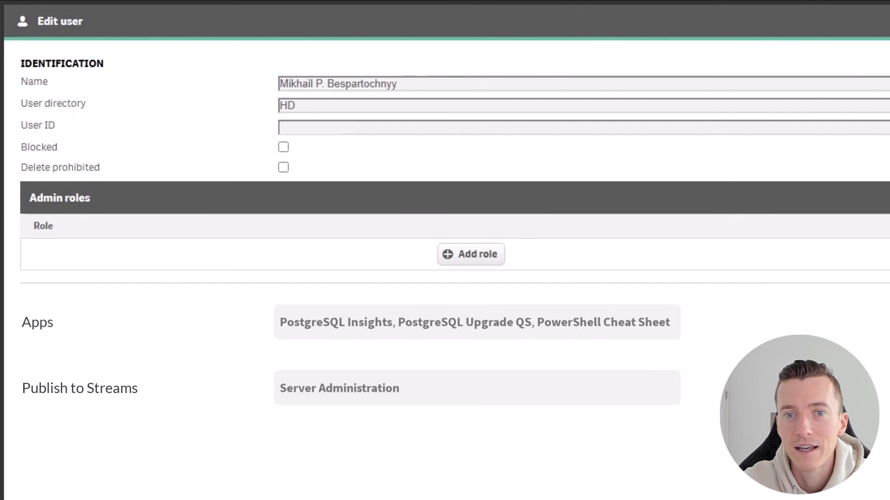
{"action": "left_click", "coordinate": [335, 322]}
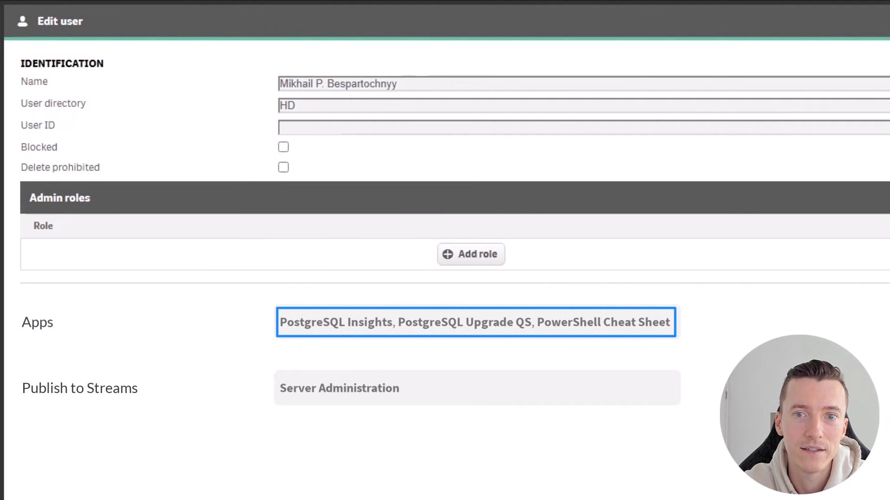
{"action": "left_click", "coordinate": [339, 388]}
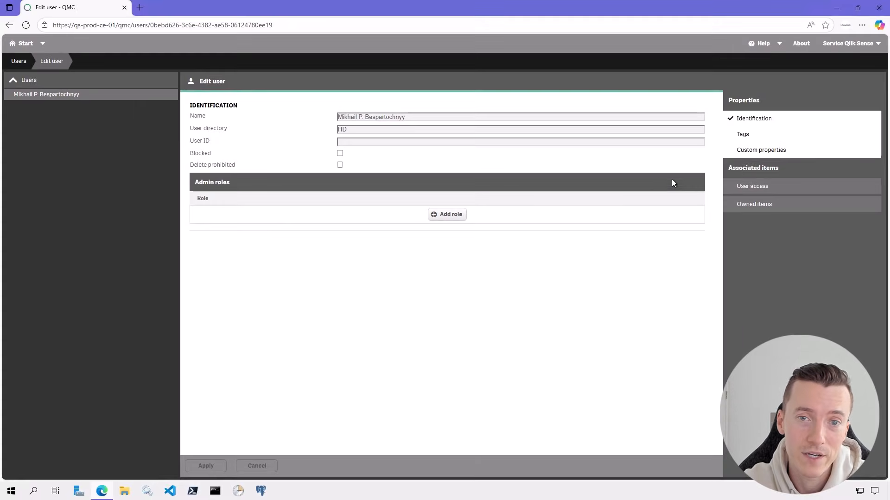
{"action": "mouse_move", "coordinate": [718, 179]}
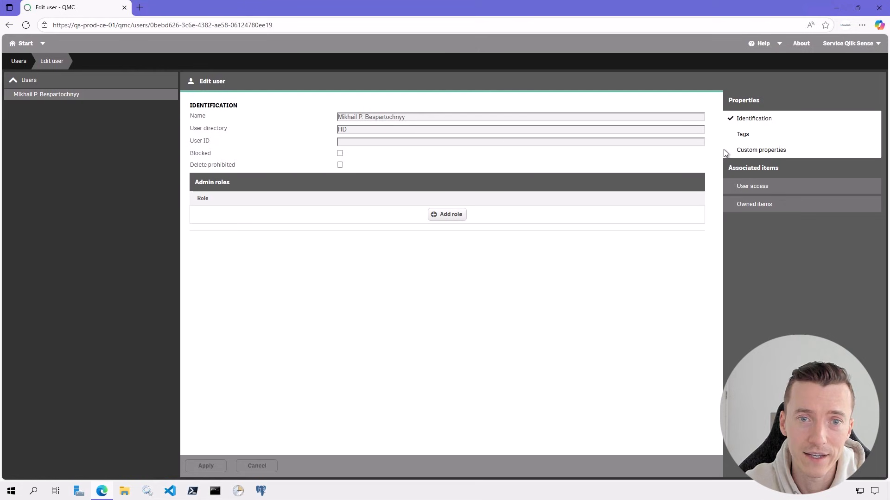
{"action": "left_click", "coordinate": [761, 150]}
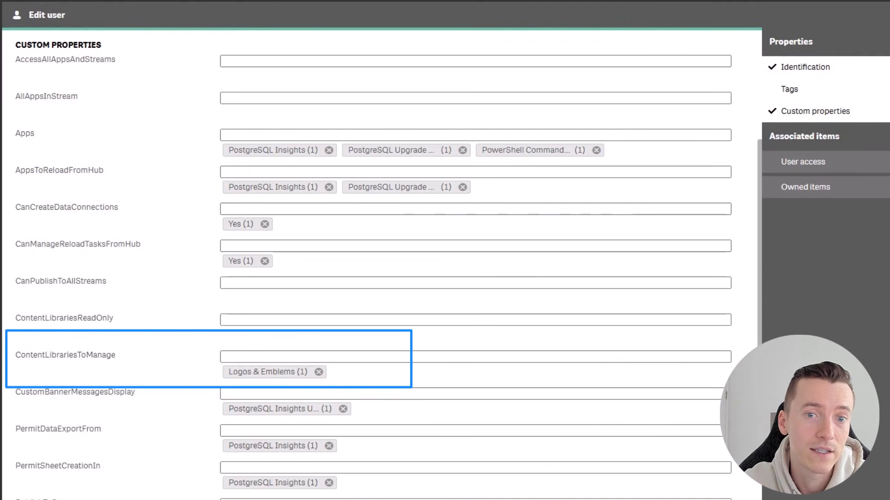
{"action": "mouse_move", "coordinate": [115, 370]}
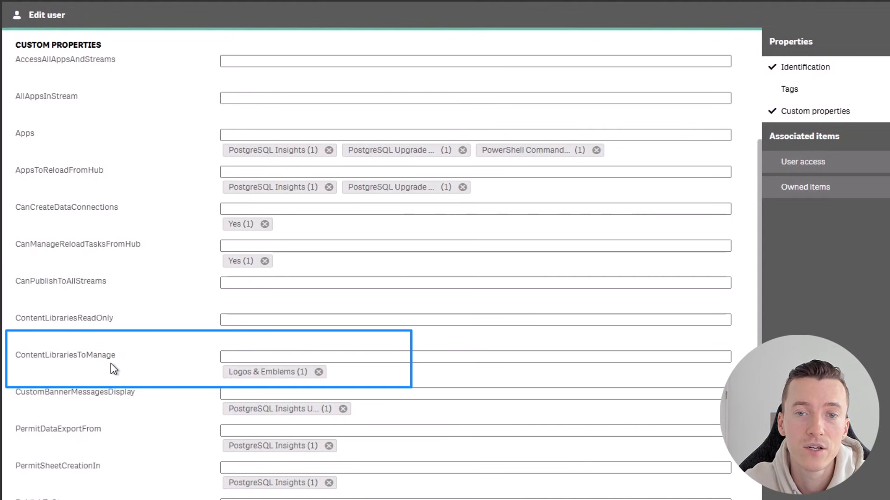
Scroll the user's Custom Properties to reveal more values, including Server Administration.
{"action": "scroll", "scroll_direction": "down", "scroll_amount": 3}
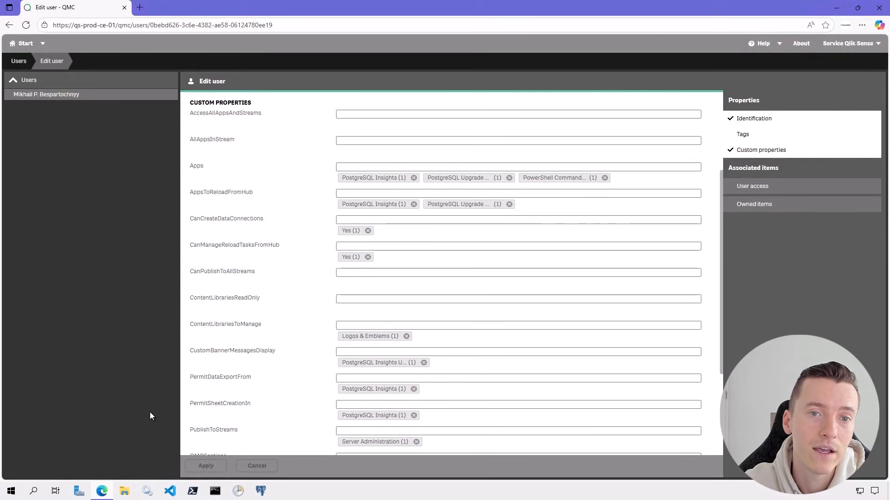
{"action": "mouse_move", "coordinate": [30, 67]}
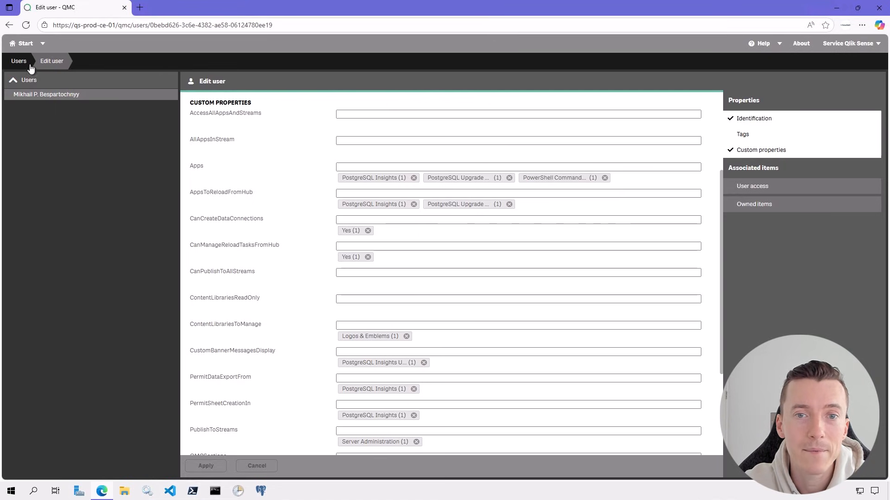